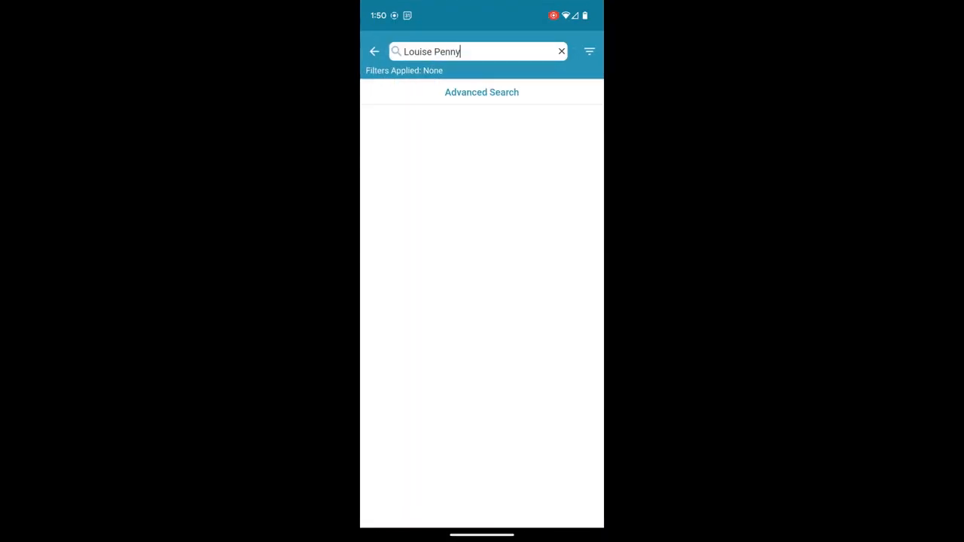
# Back out of the Louise Penny author search to the Home tab with borrowed titles
pyautogui.click(373, 51)
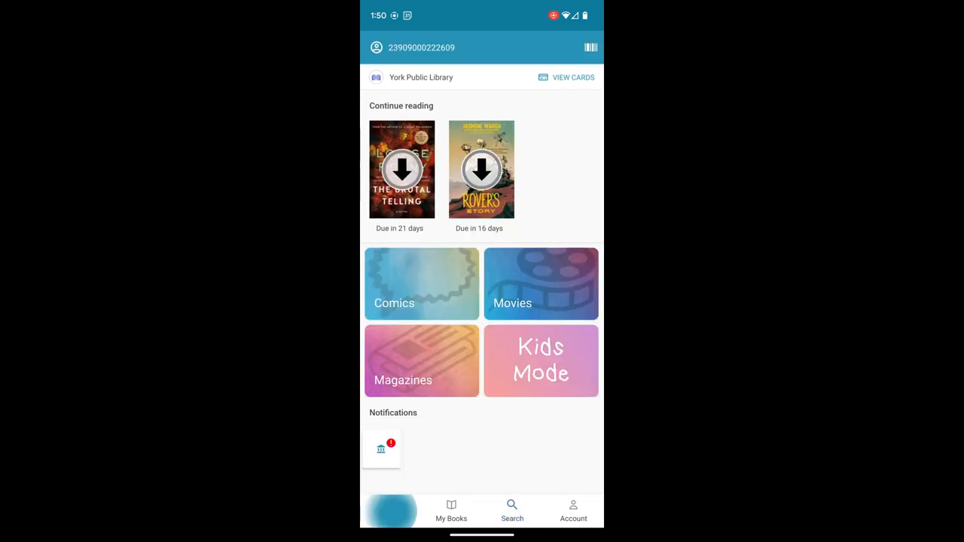
pyautogui.click(390, 510)
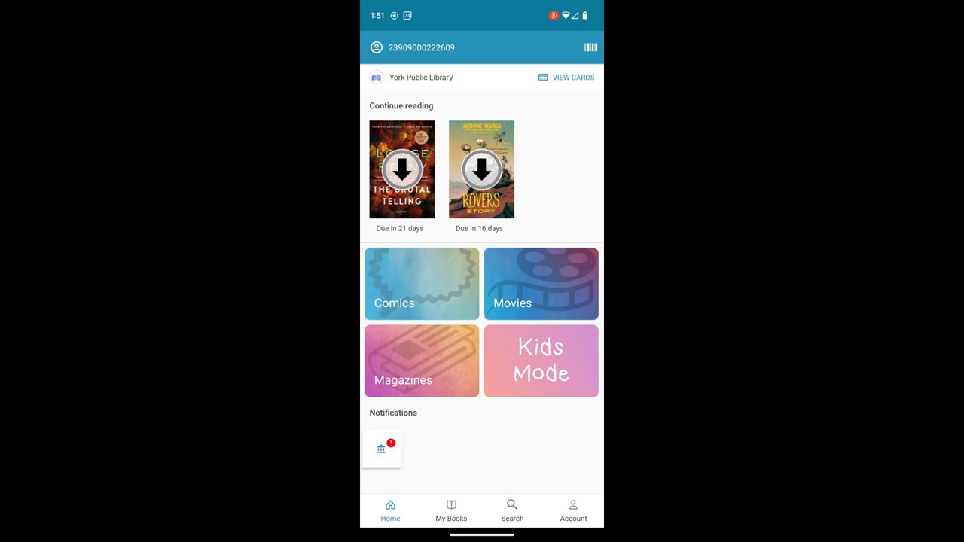
# Go to the Search catalogue page and bring up All Categories for Adults > Fiction
pyautogui.click(512, 511)
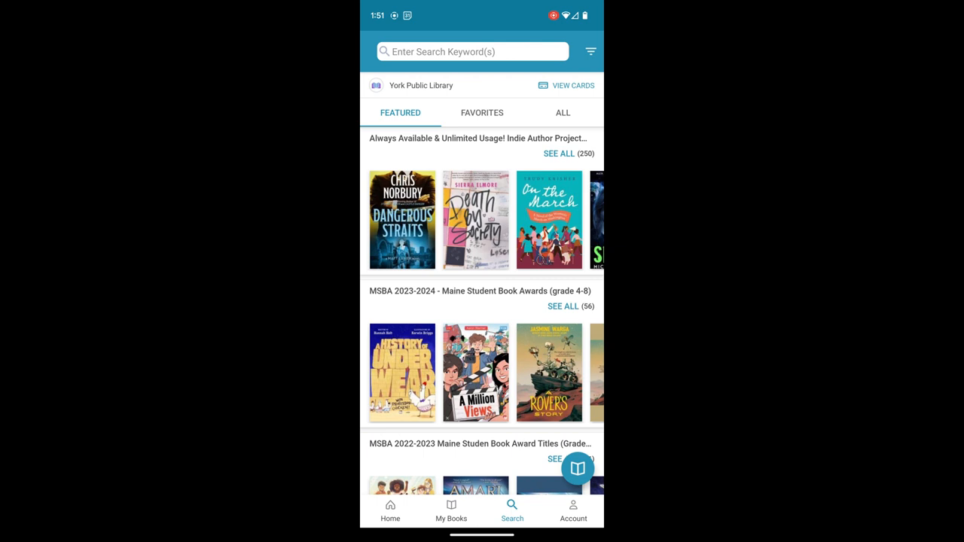
pyautogui.scroll(-3)
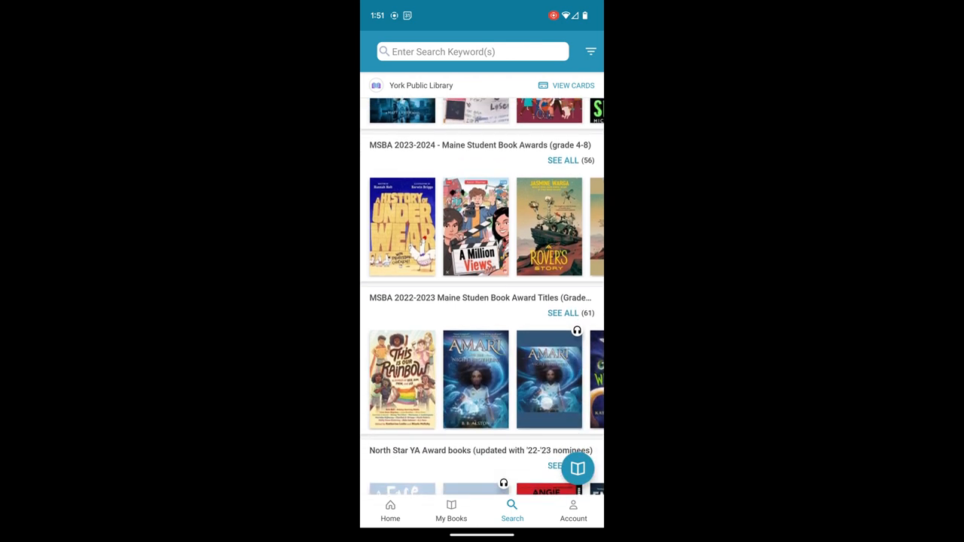
pyautogui.scroll(3)
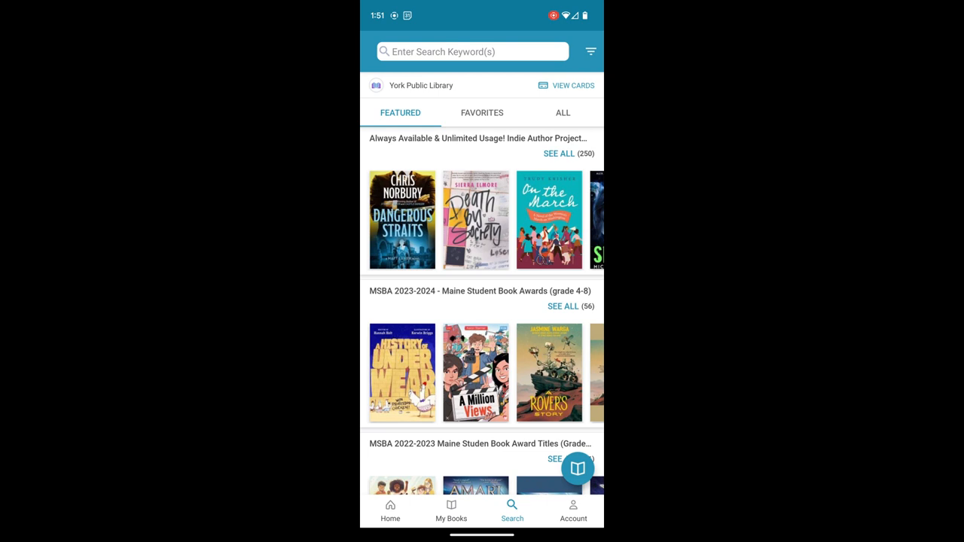
pyautogui.click(563, 111)
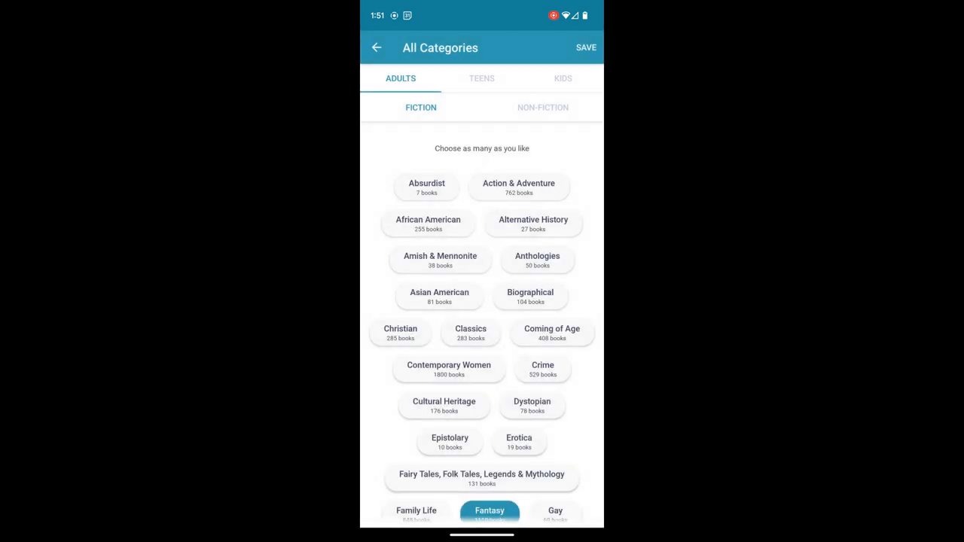
# Glance at the Teens and Kids category tabs, then return to Adults fiction
pyautogui.click(482, 78)
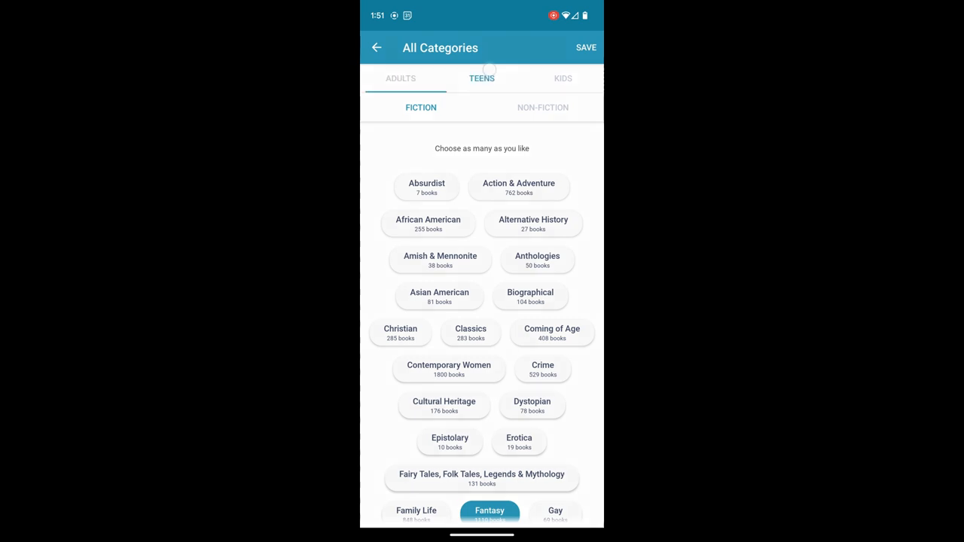
pyautogui.click(563, 78)
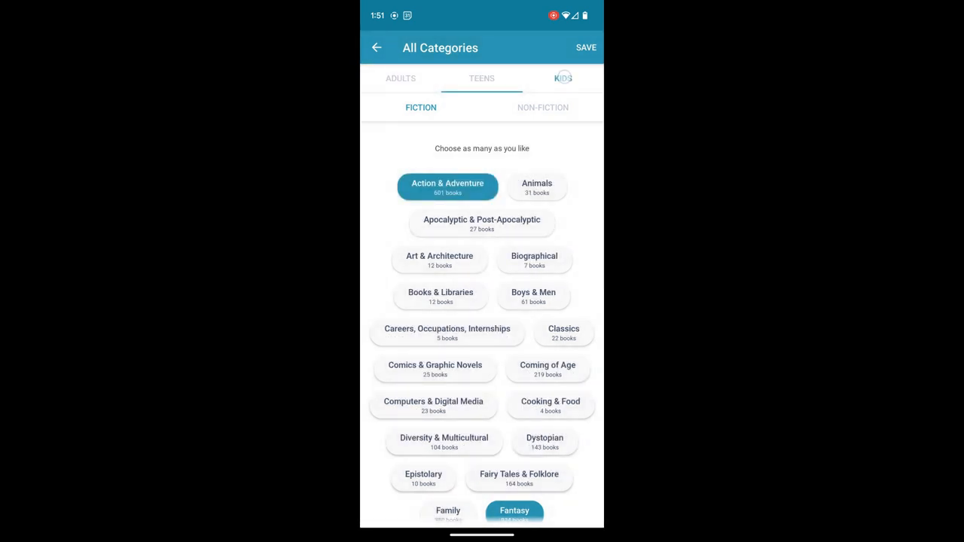
pyautogui.click(563, 79)
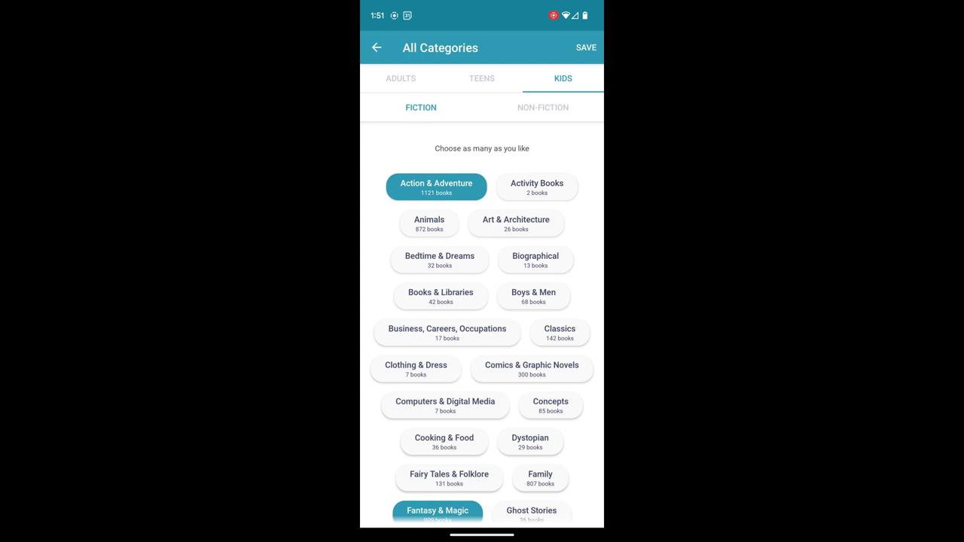
pyautogui.click(401, 78)
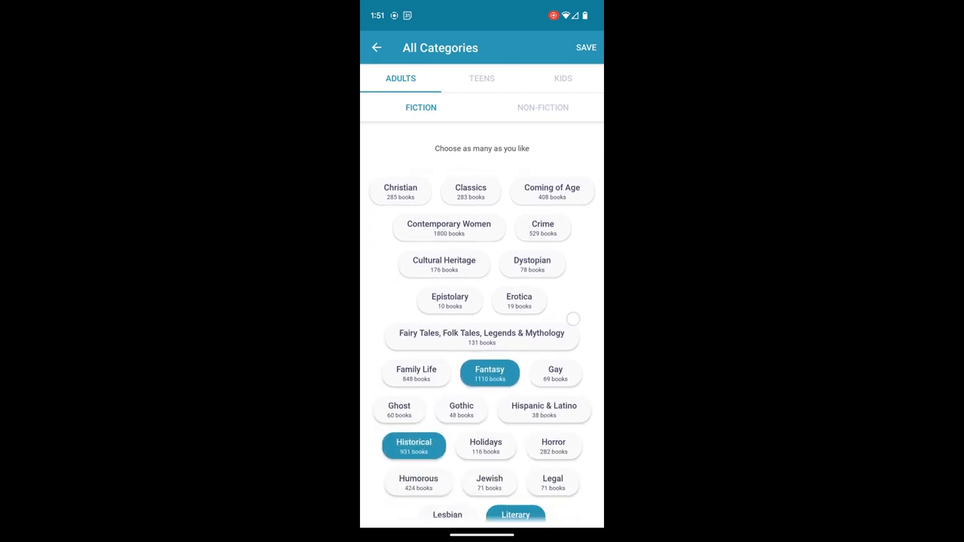
# Drop Mystery & Detective, keep Horror and Magical Realism picked, and save the category choices
pyautogui.scroll(-3)
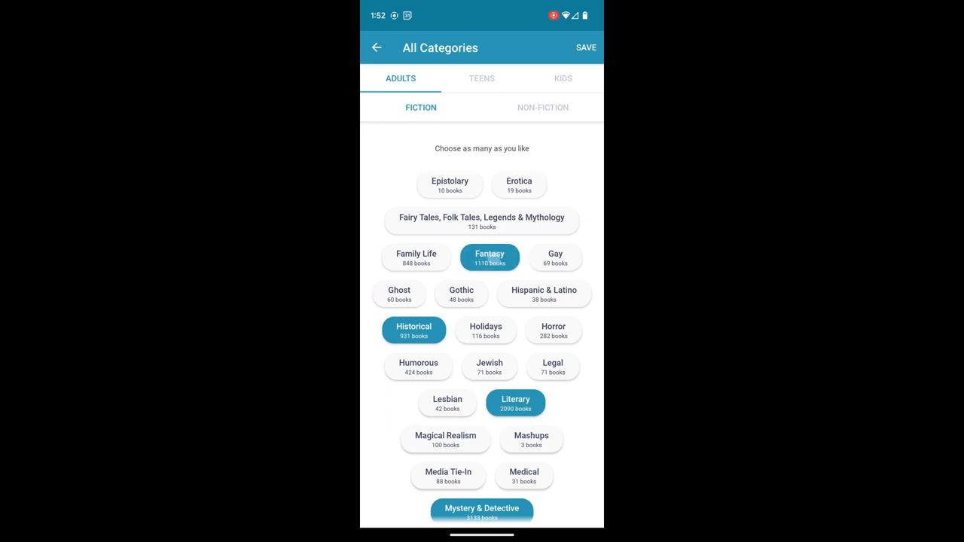
pyautogui.scroll(-3)
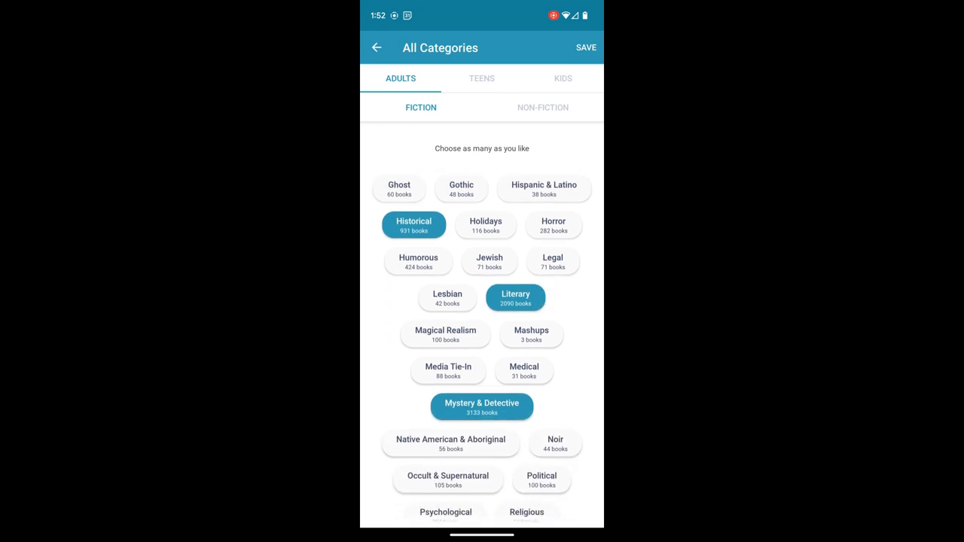
pyautogui.scroll(-3)
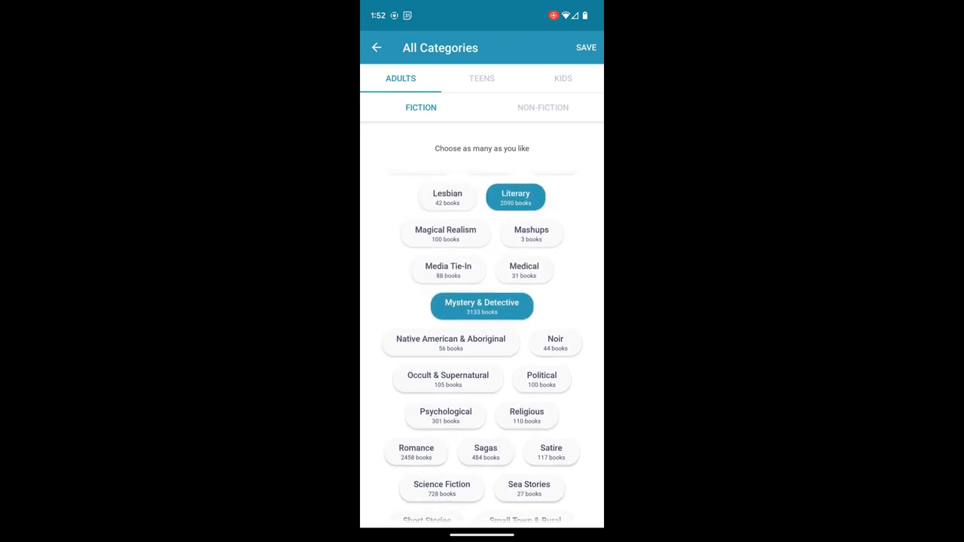
pyautogui.click(482, 306)
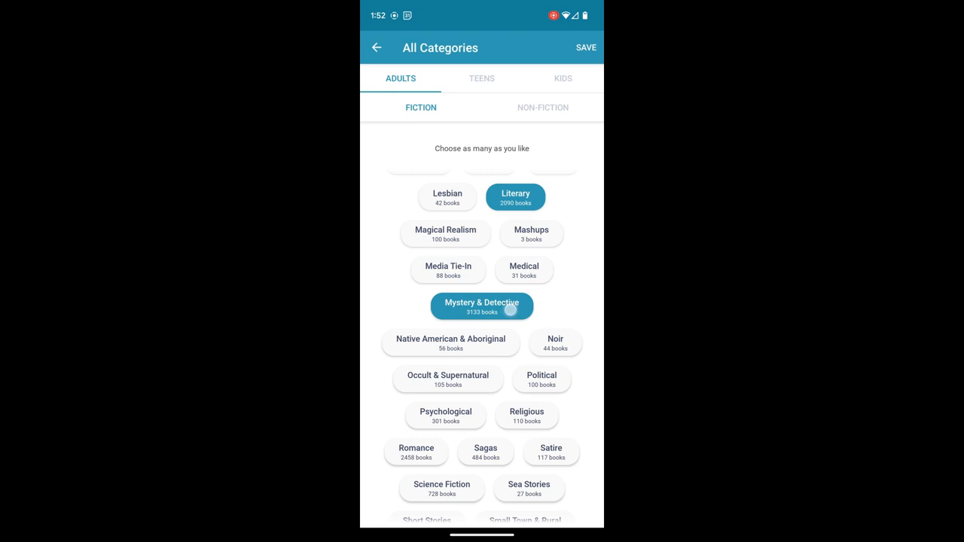
pyautogui.scroll(-3)
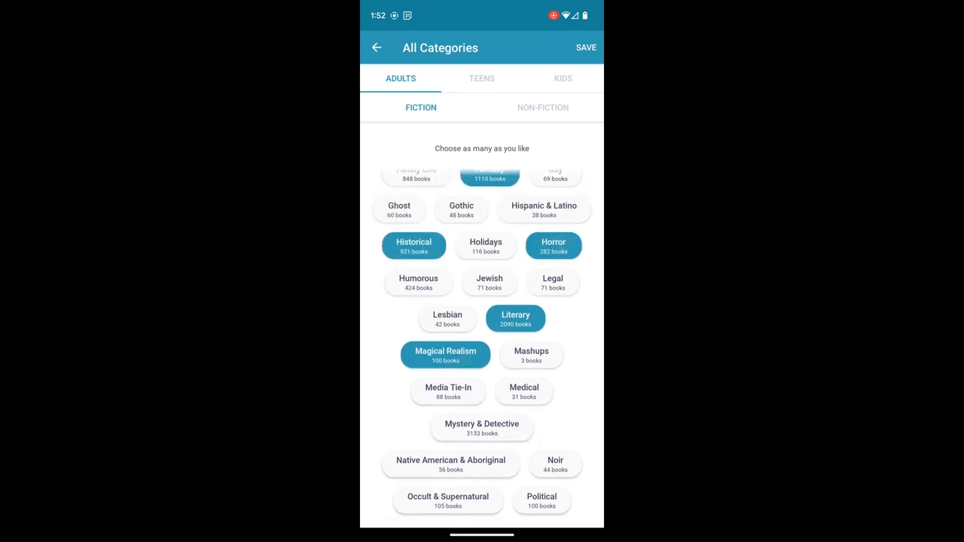
pyautogui.click(418, 283)
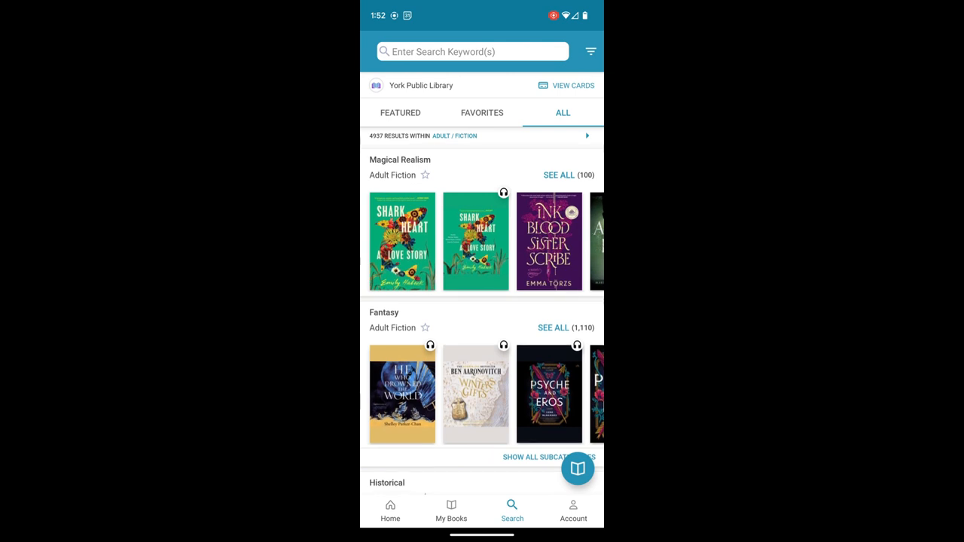
# Scroll through the Magical Realism, Fantasy, Historical and Horror shelves on the ALL tab
pyautogui.hscroll(-3)
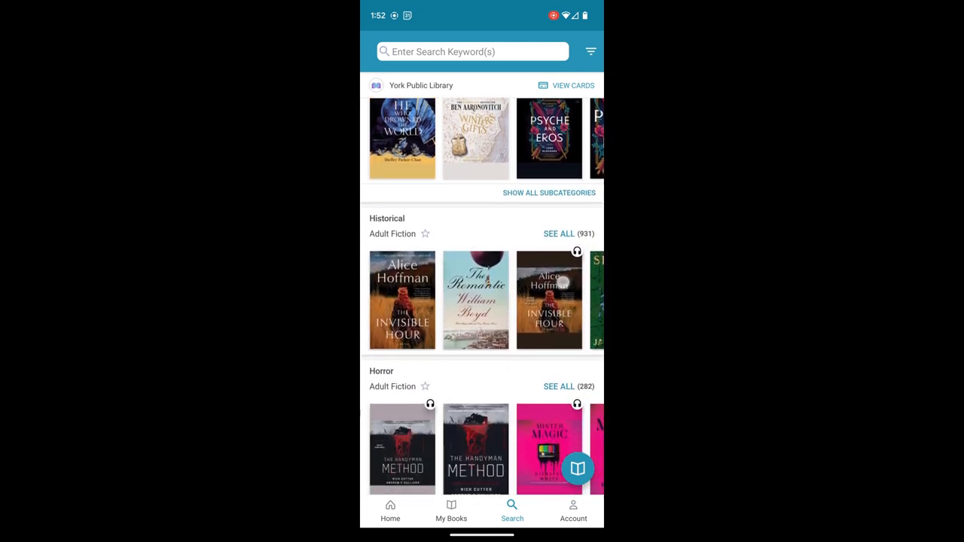
pyautogui.scroll(-3)
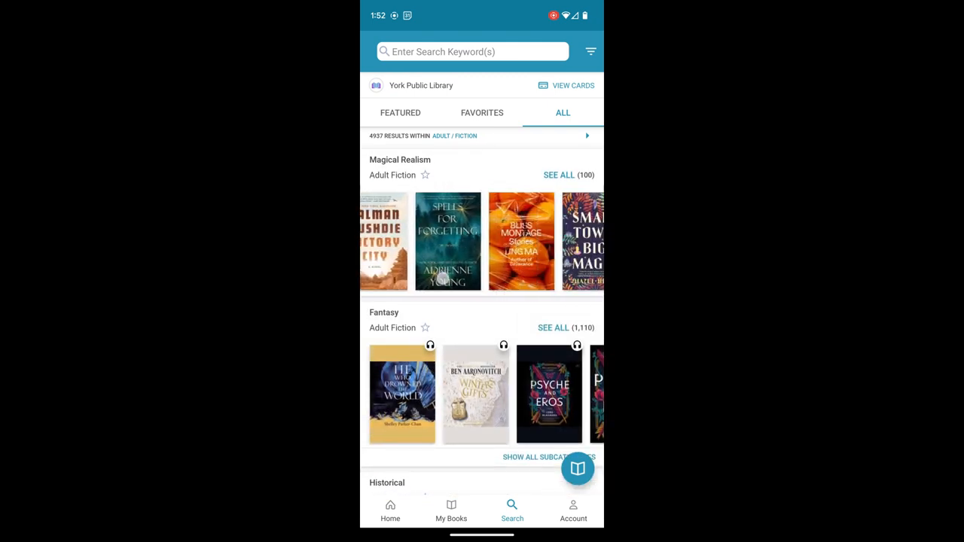
pyautogui.hscroll(-3)
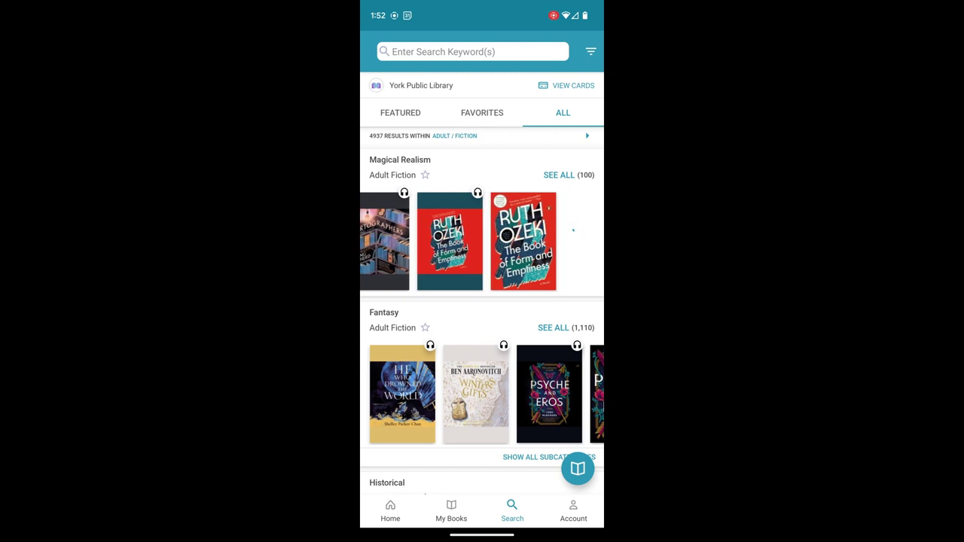
pyautogui.hscroll(-3)
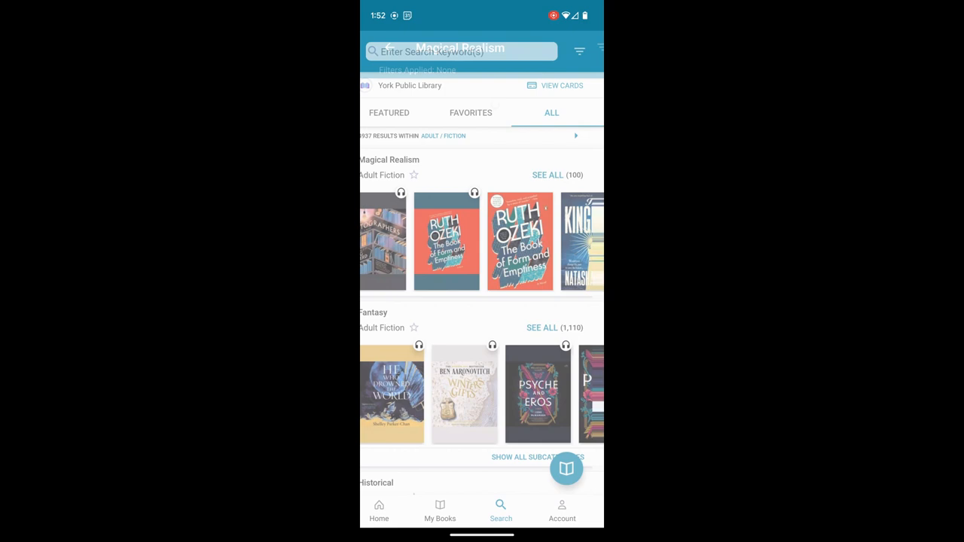
# Show all 100 Magical Realism titles starting with Shark Heart and scroll the list
pyautogui.click(548, 175)
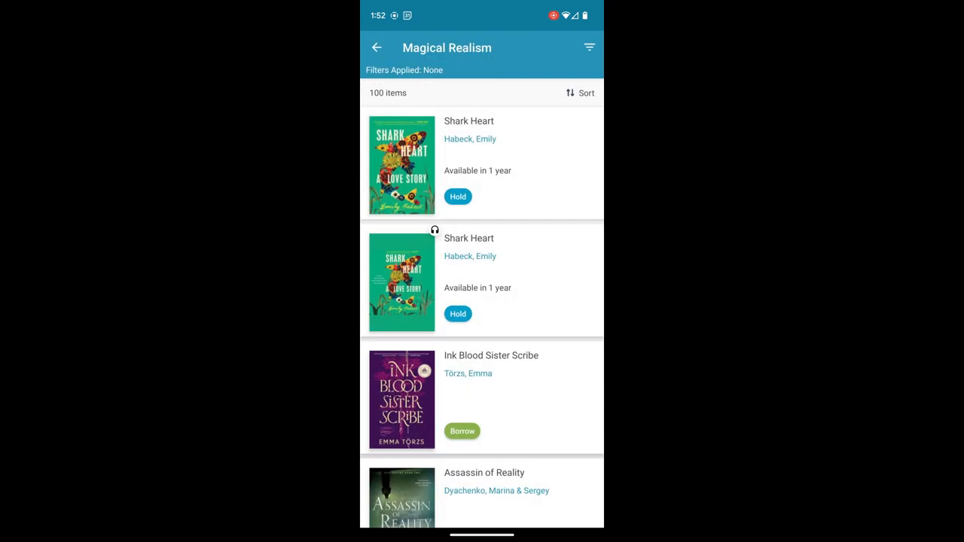
pyautogui.scroll(-3)
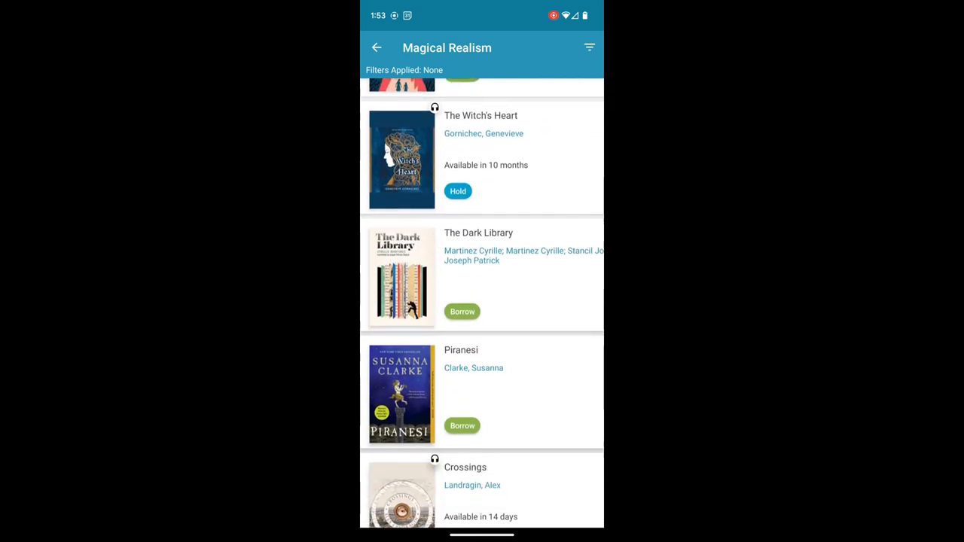
pyautogui.scroll(3)
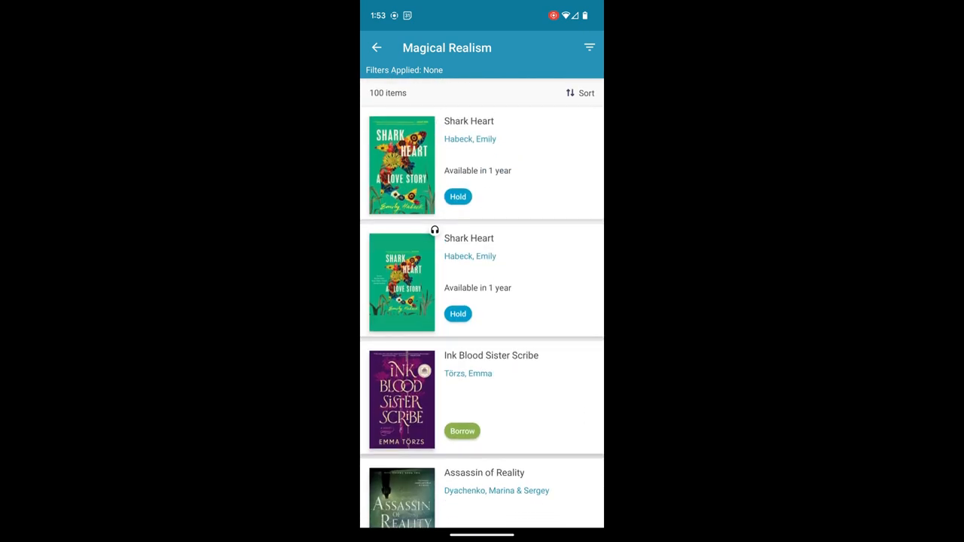